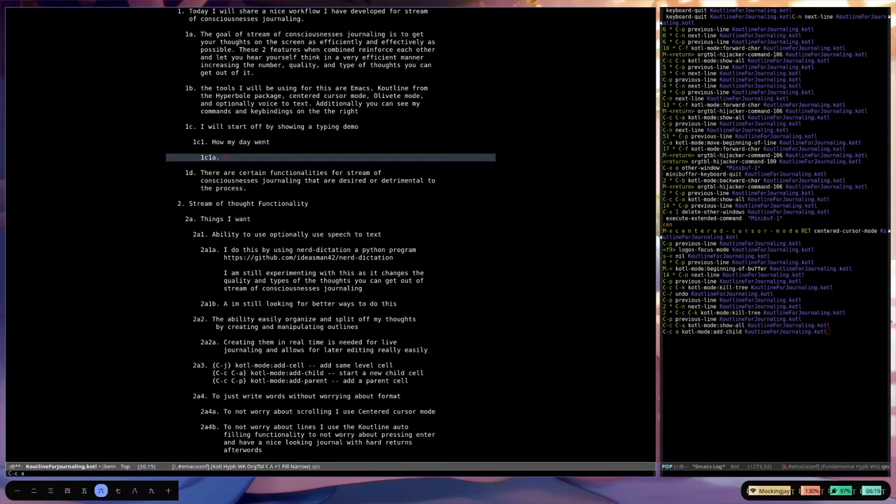
# Step: Add cells 'it went good for reasons' and 'and bad for reasons', each with three empty child cells
pyautogui.write('it went good fo')
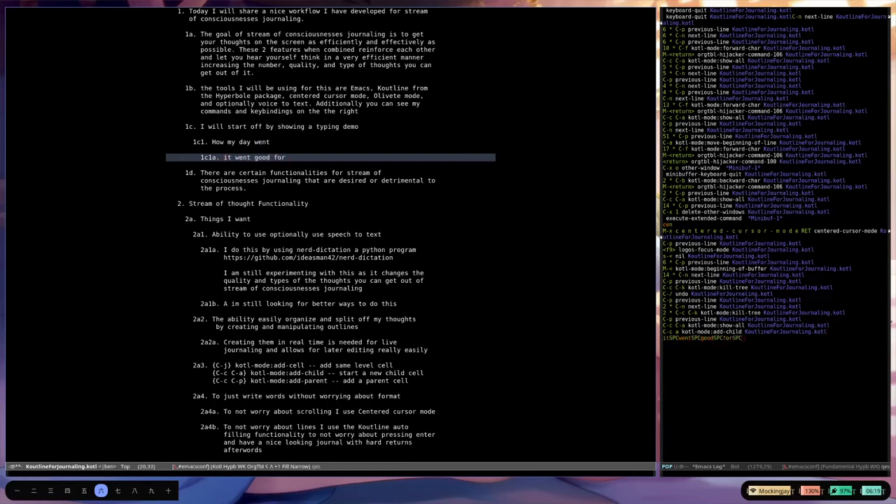
pyautogui.write('reasons')
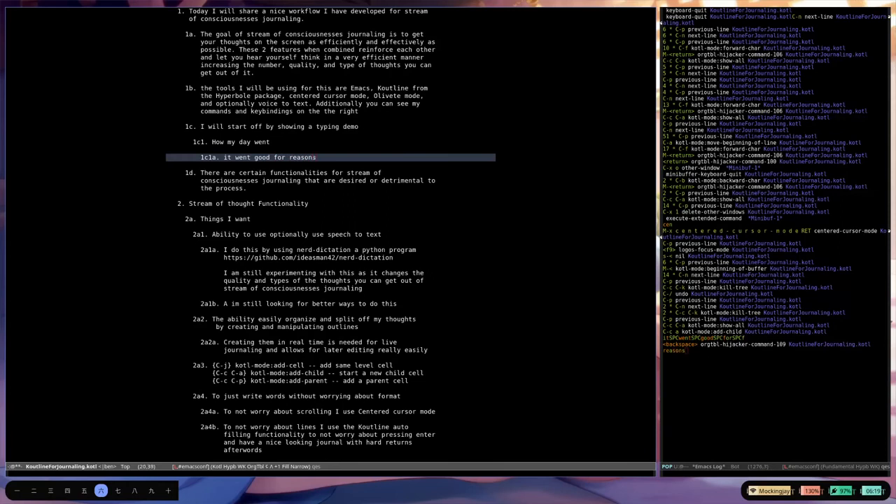
pyautogui.press('C-c C-a')
pyautogui.write('and bad for reasons')
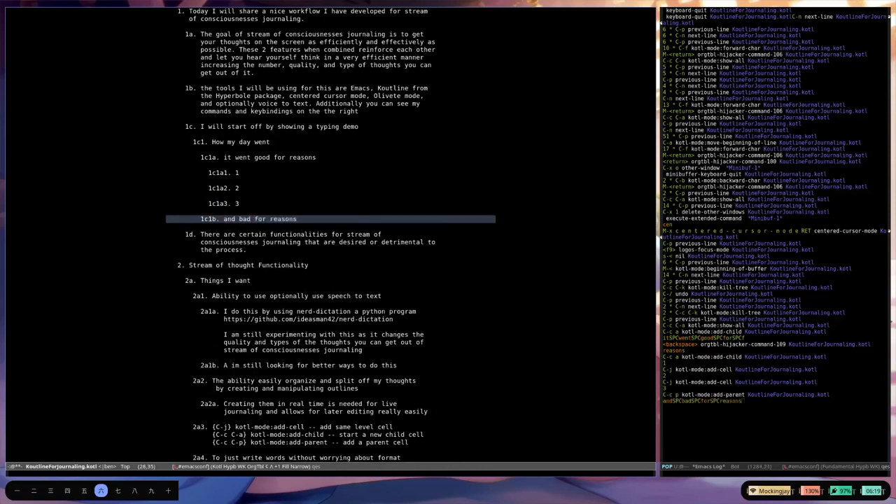
pyautogui.press('C-c a')
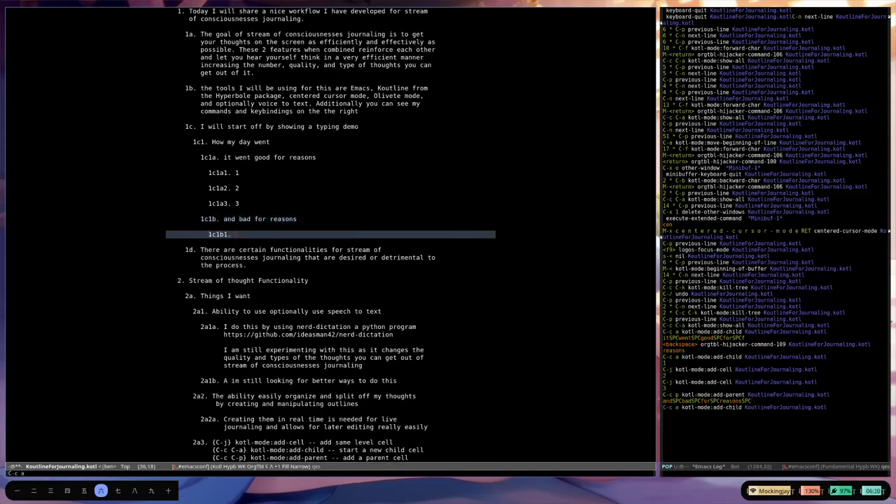
pyautogui.write('1')
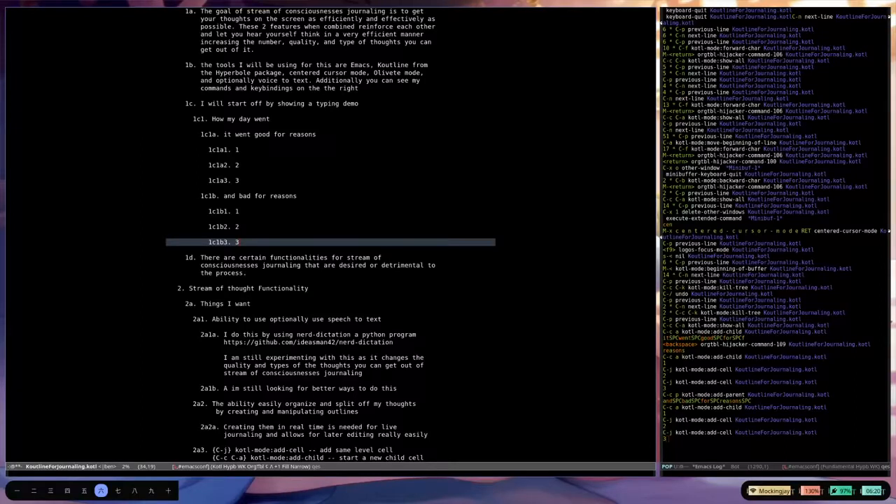
pyautogui.scroll(-3)
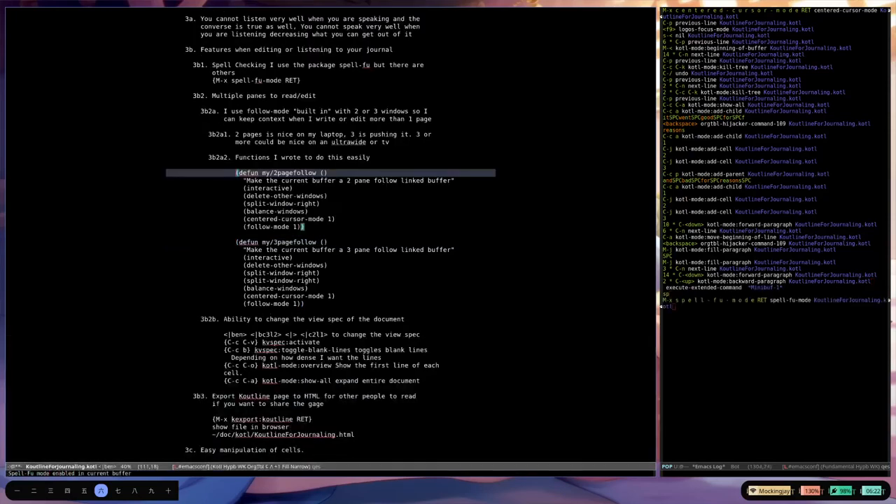
pyautogui.press('RET')
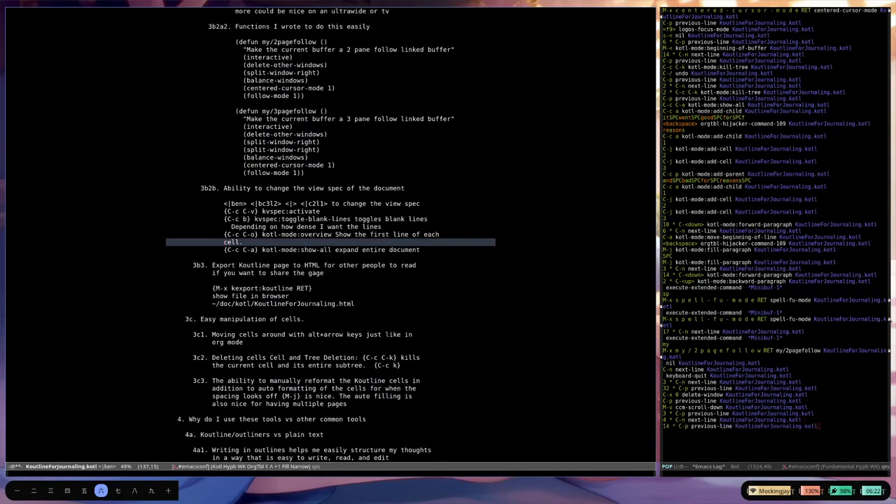
pyautogui.press('right')
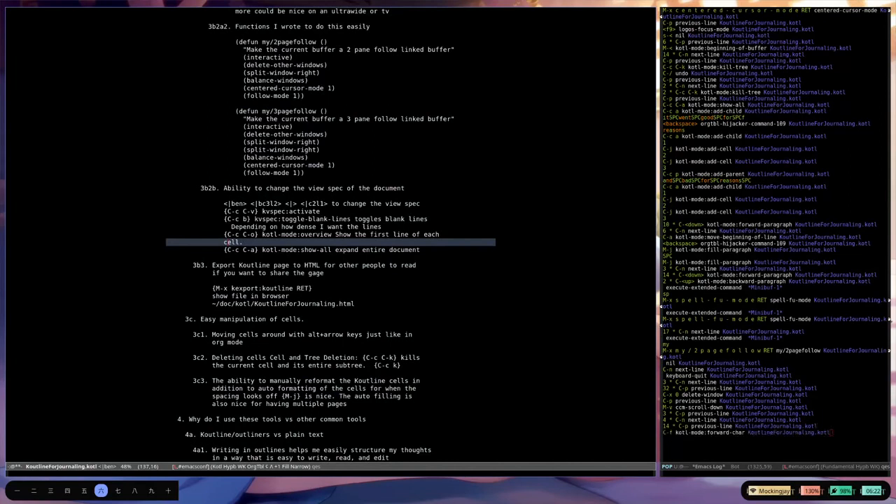